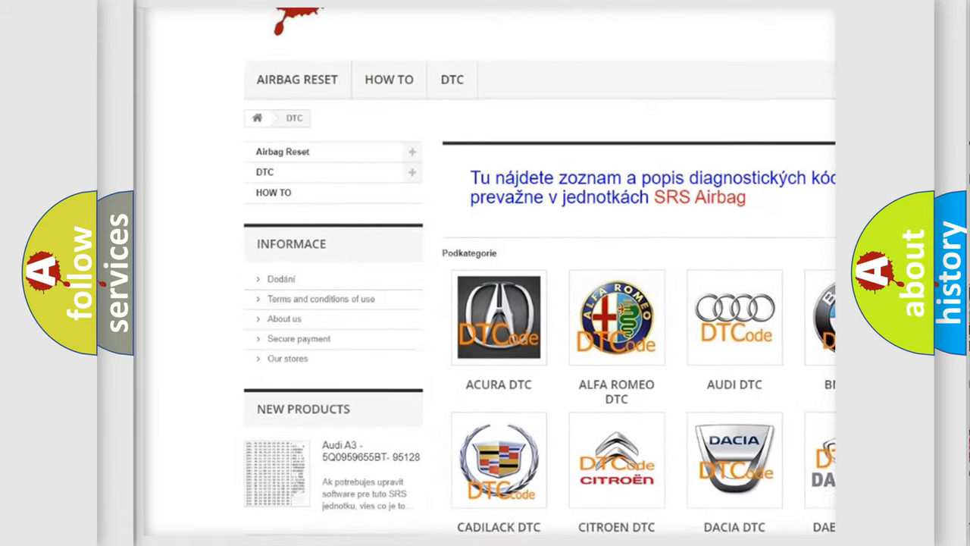
scroll(down, 3)
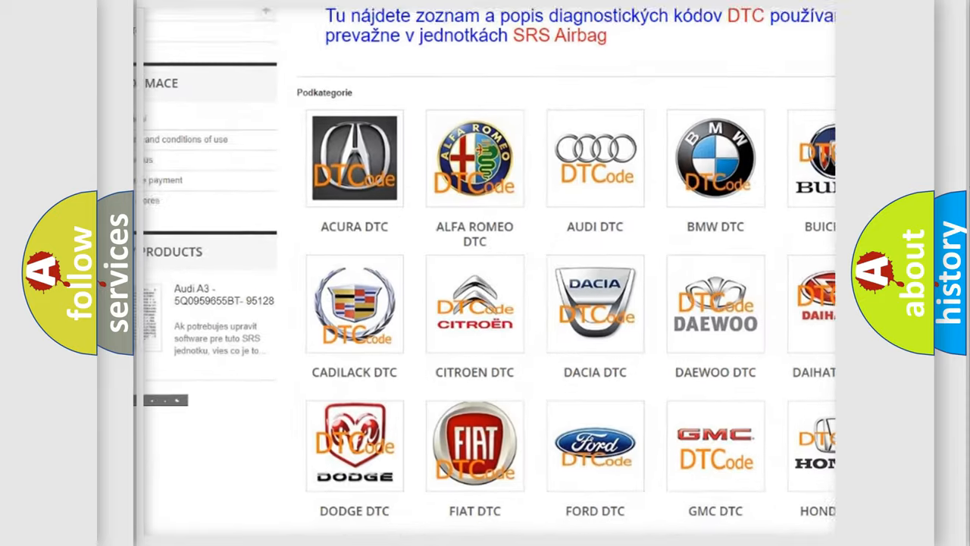
scroll(down, 3)
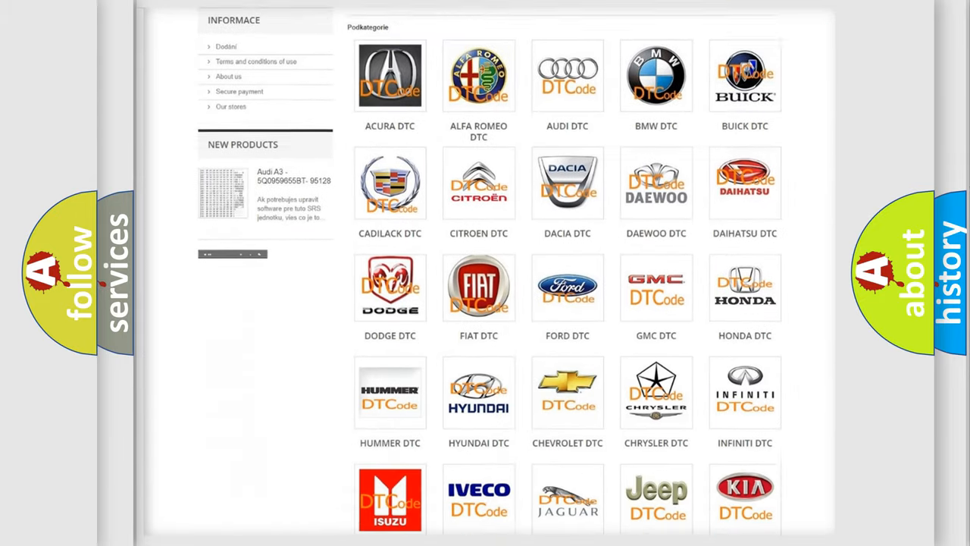
scroll(down, 3)
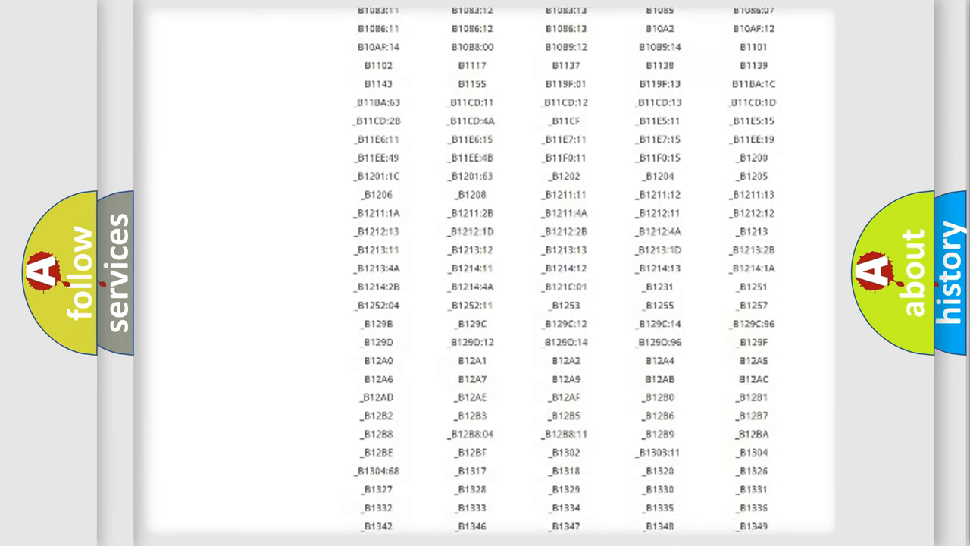
scroll(down, 3)
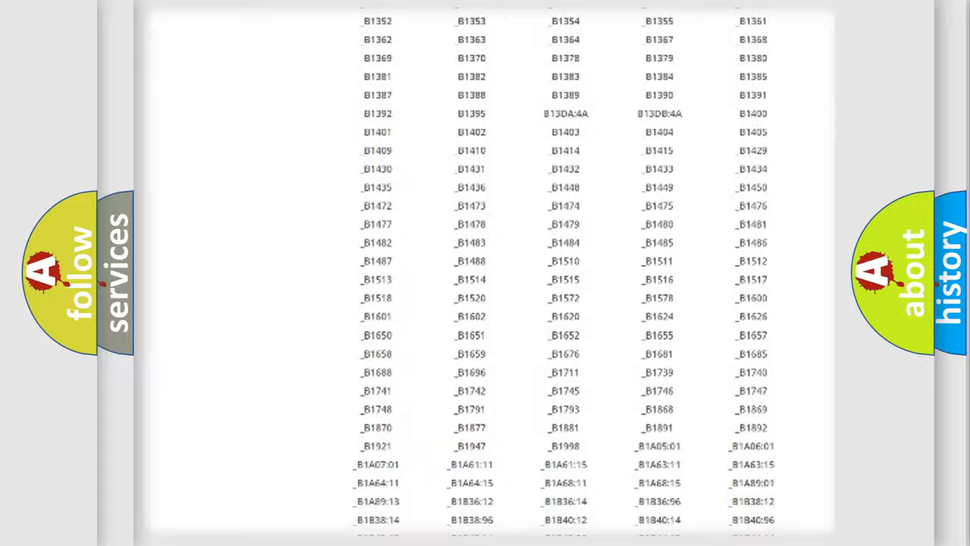